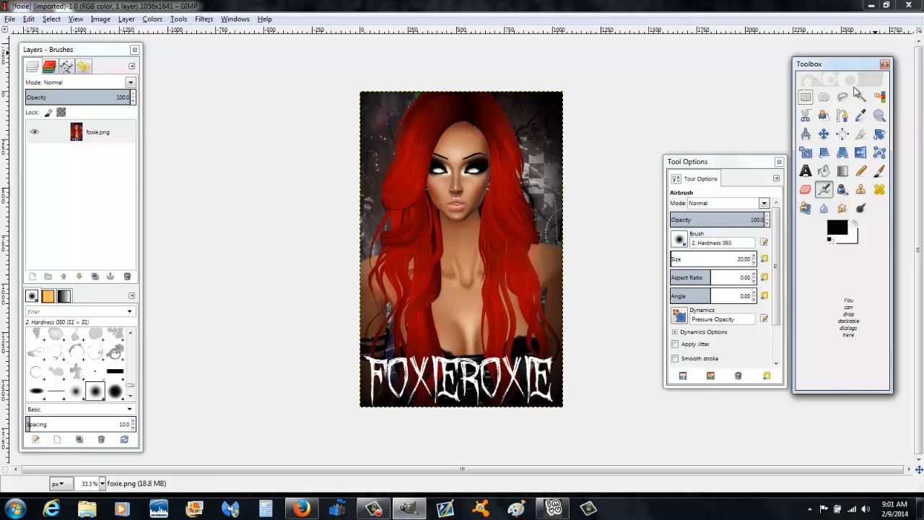
mouse_move(629, 32)
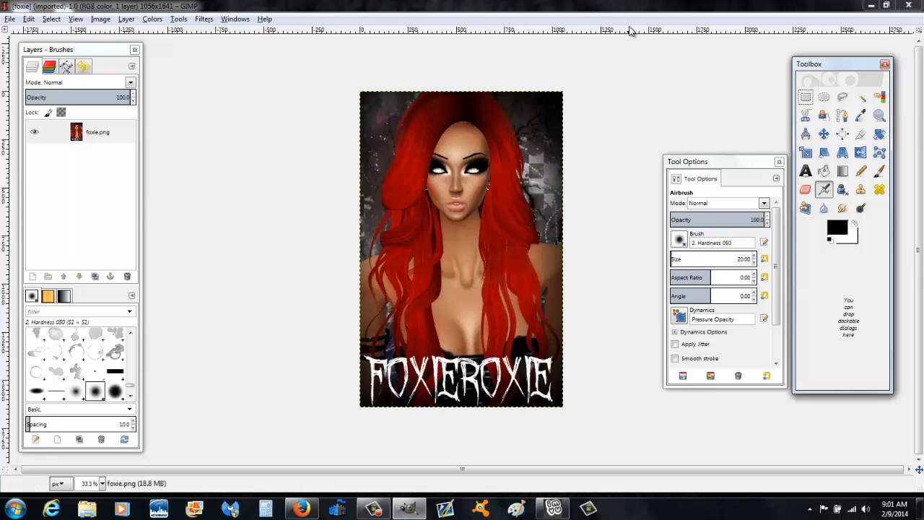
mouse_move(228, 252)
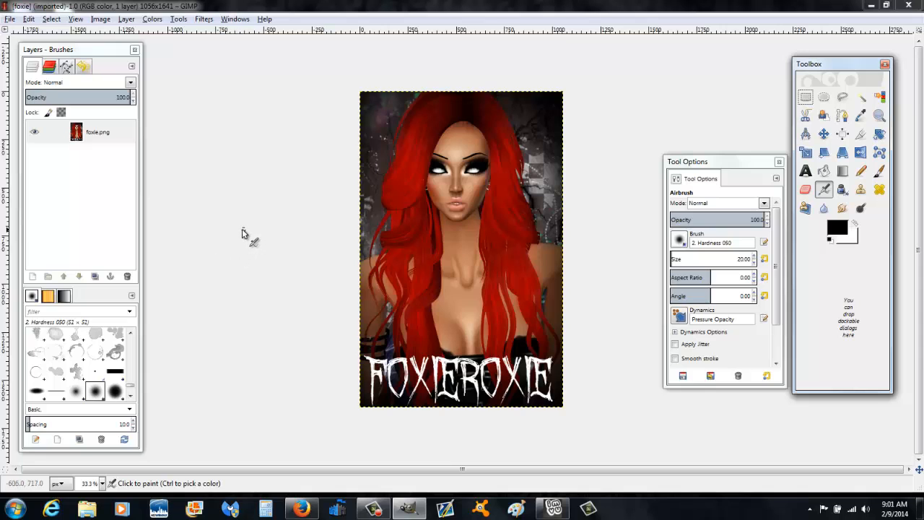
mouse_move(262, 224)
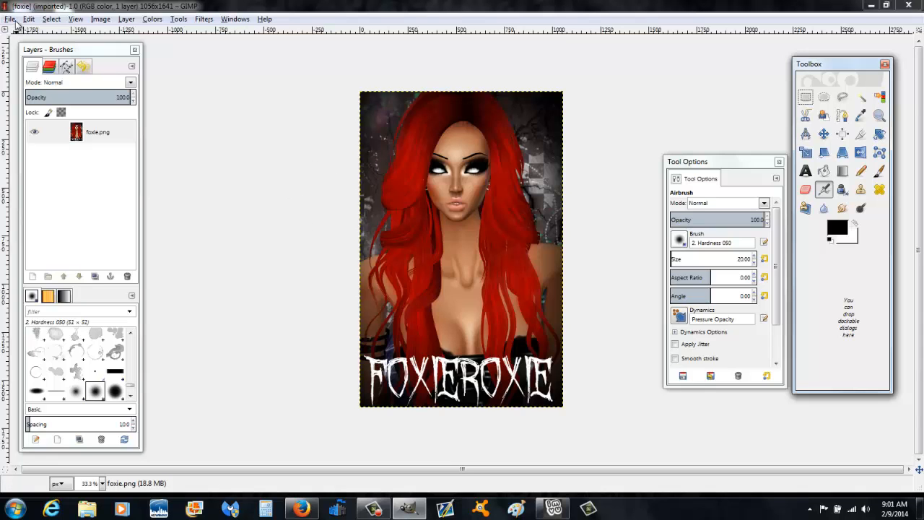
Bring up the Export Image dialog from the File menu, showing the Desktop folder
left_click(10, 19)
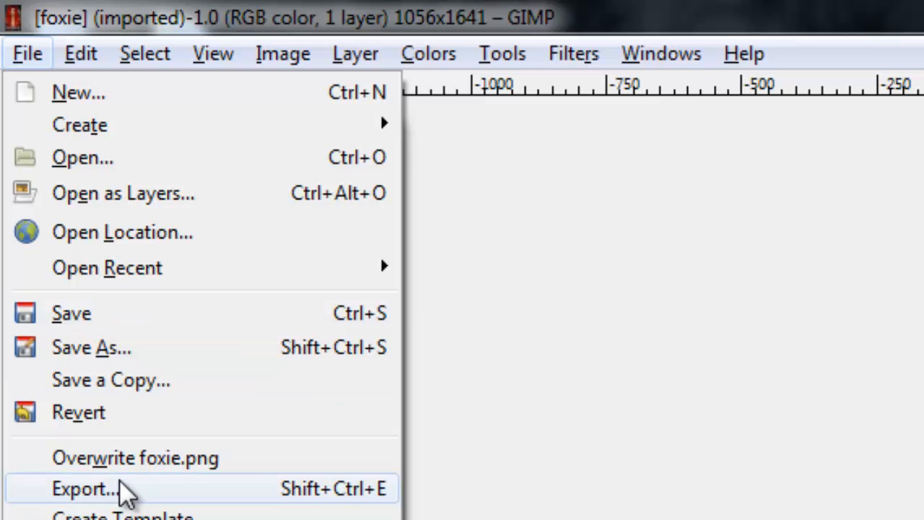
left_click(83, 488)
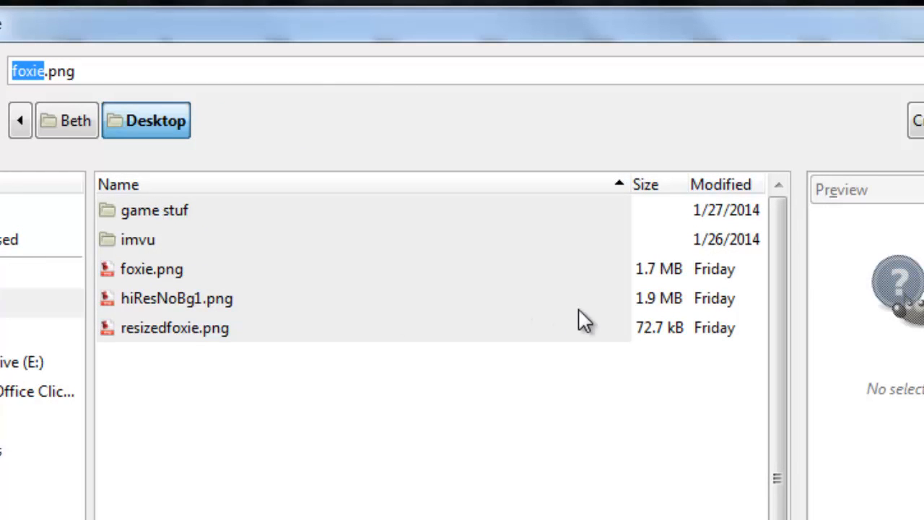
Retype the export file name as hjkjgfjhikn, keeping the .png extension
type("hjkjgfjhikn")
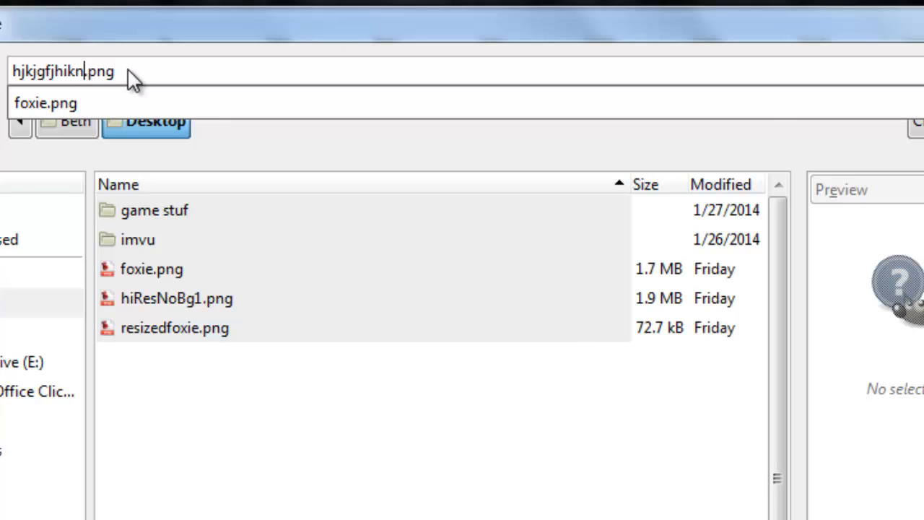
mouse_move(145, 76)
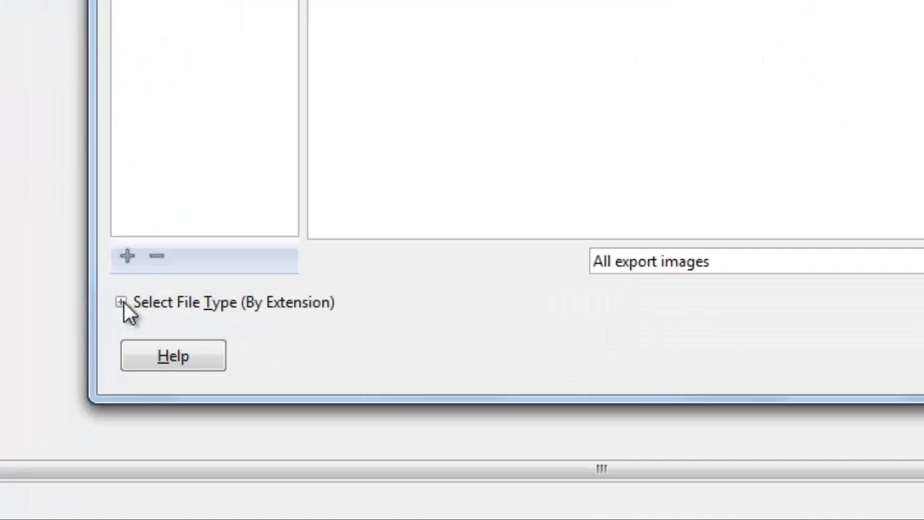
Export hjkjgfjhikn.png to the Desktop with the default PNG options confirmed
left_click(121, 301)
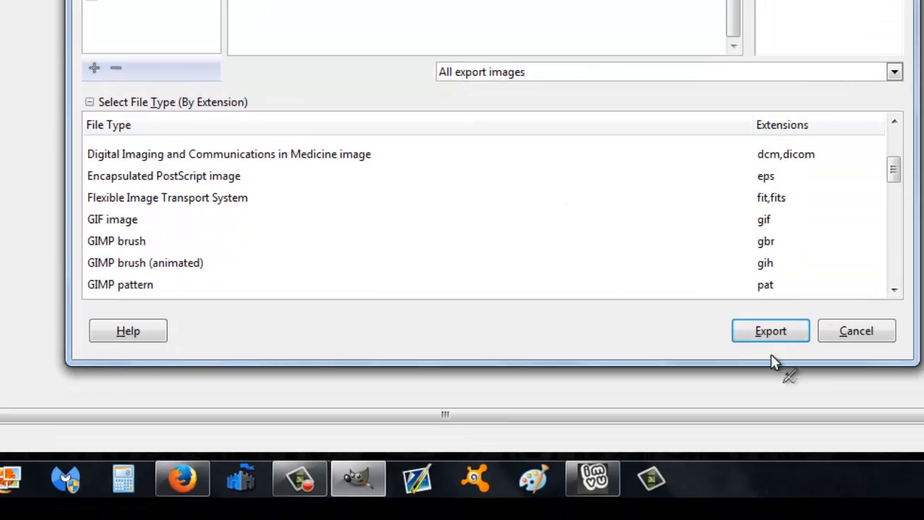
left_click(771, 331)
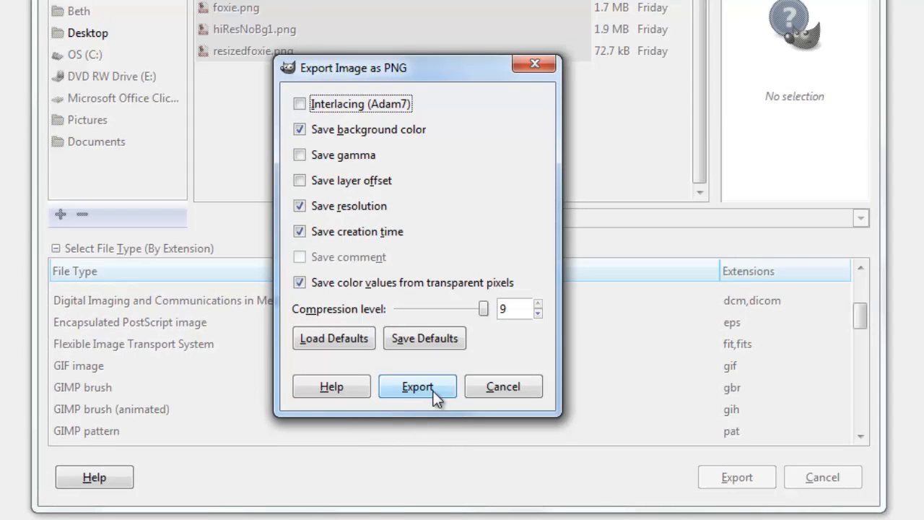
left_click(416, 386)
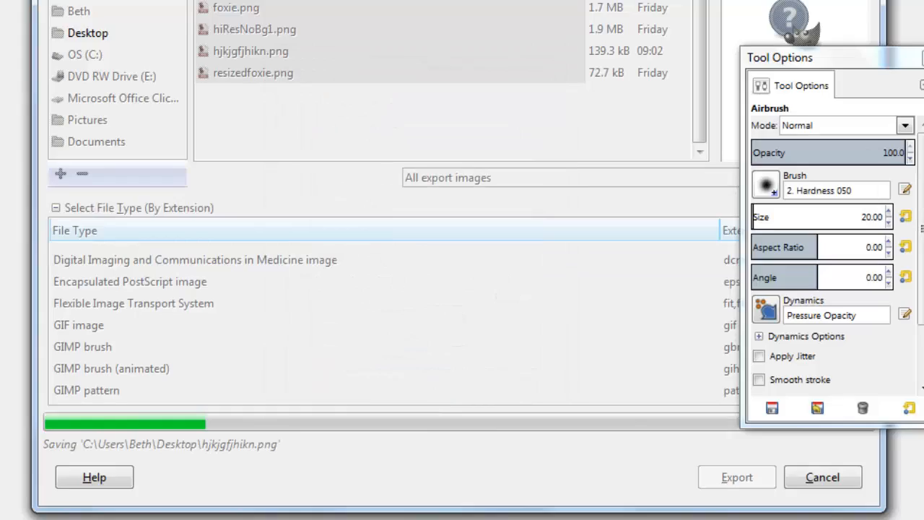
left_click(736, 477)
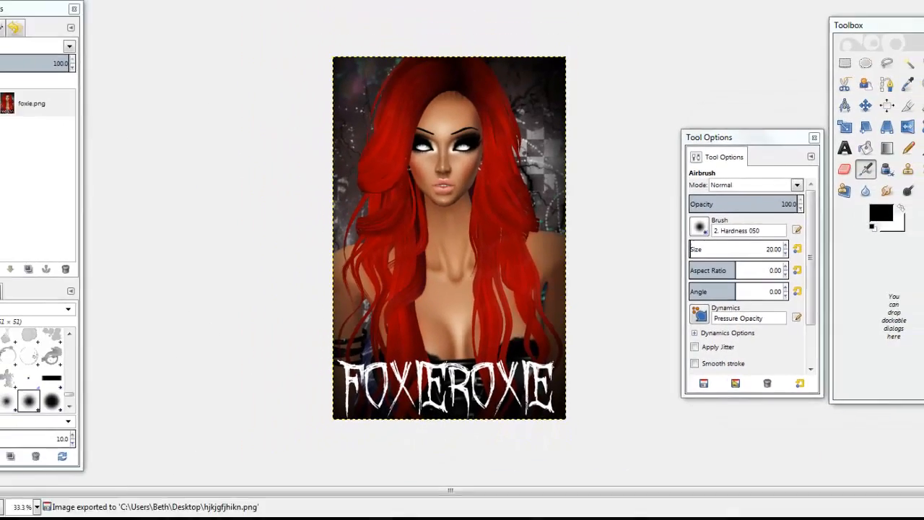
left_click(10, 18)
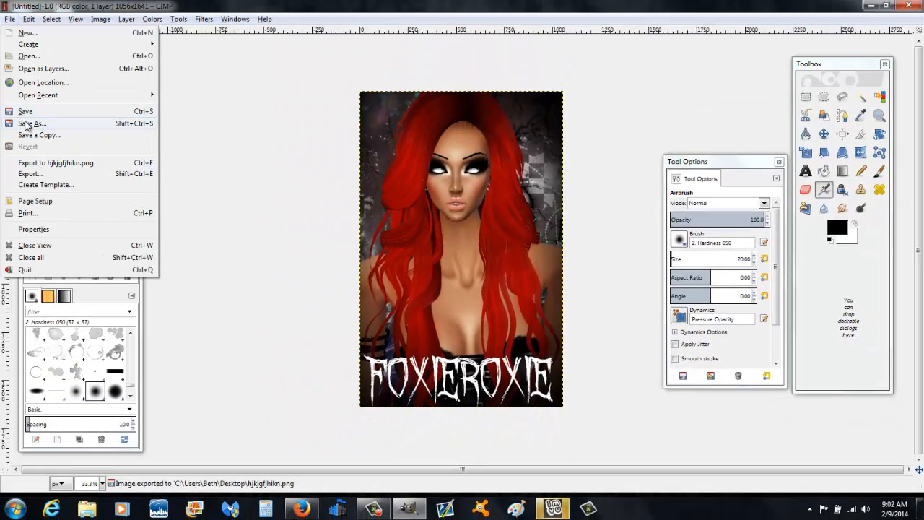
Save the project as hjkjgfjhikn.xcf in Documents and reopen the exported image from the desktop
left_click(32, 124)
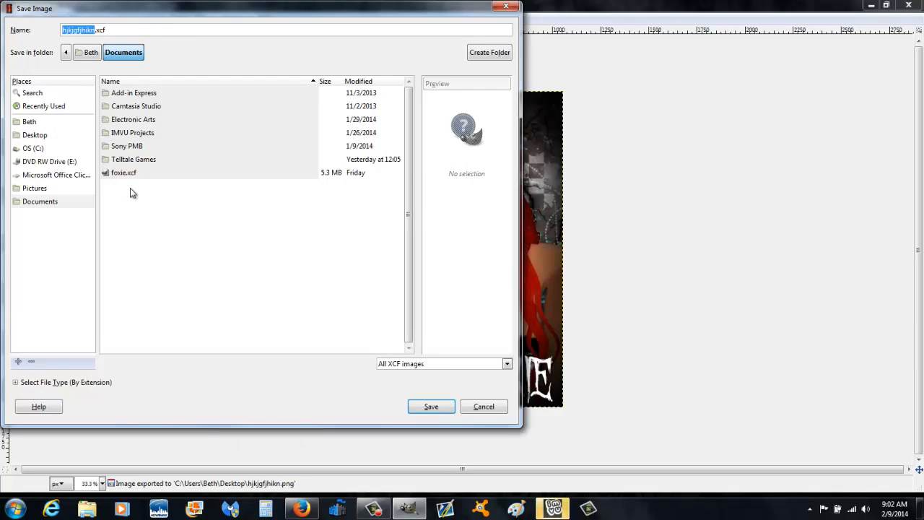
left_click(430, 407)
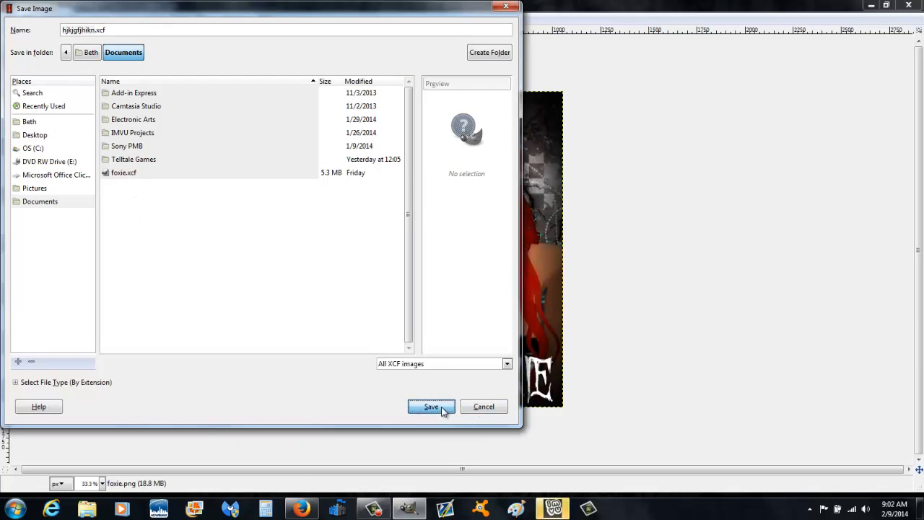
left_click(430, 407)
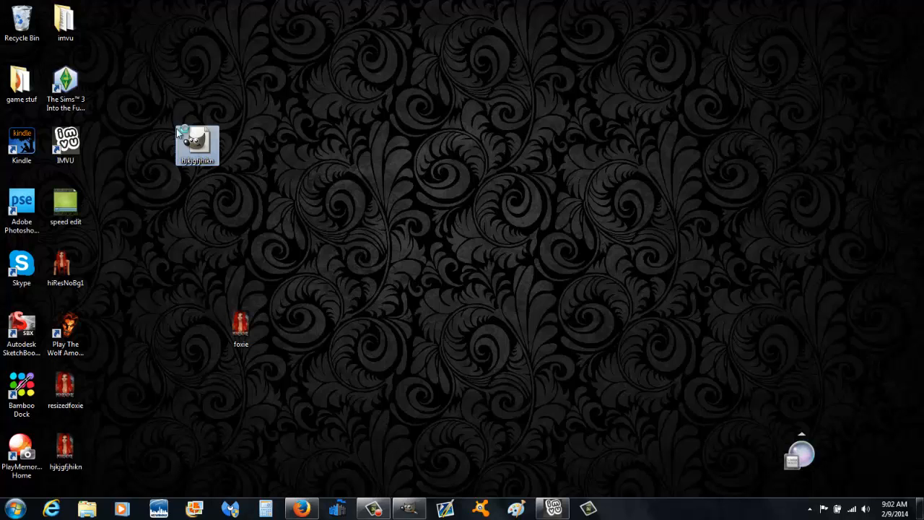
double_click(196, 144)
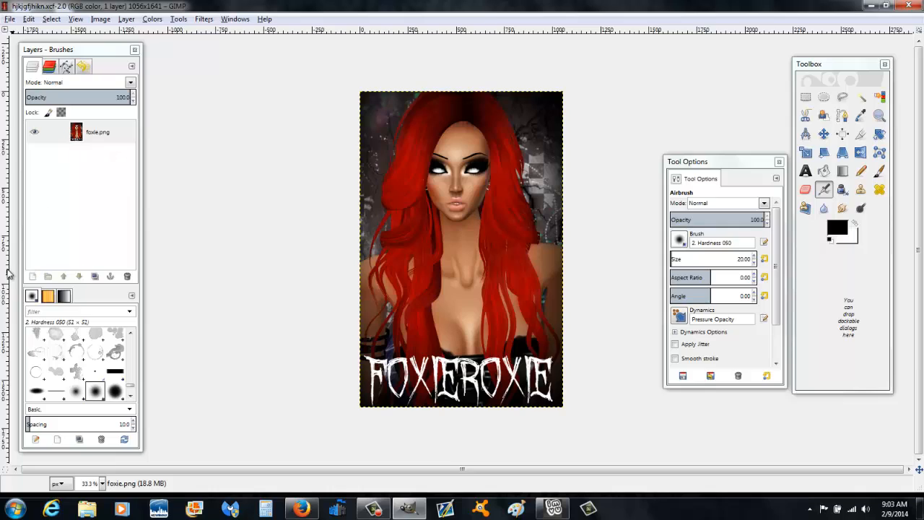
mouse_move(188, 205)
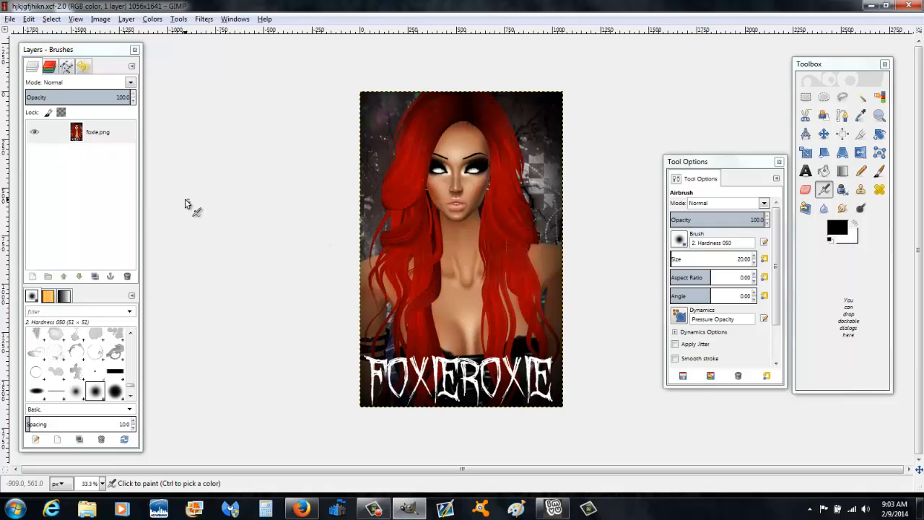
mouse_move(191, 205)
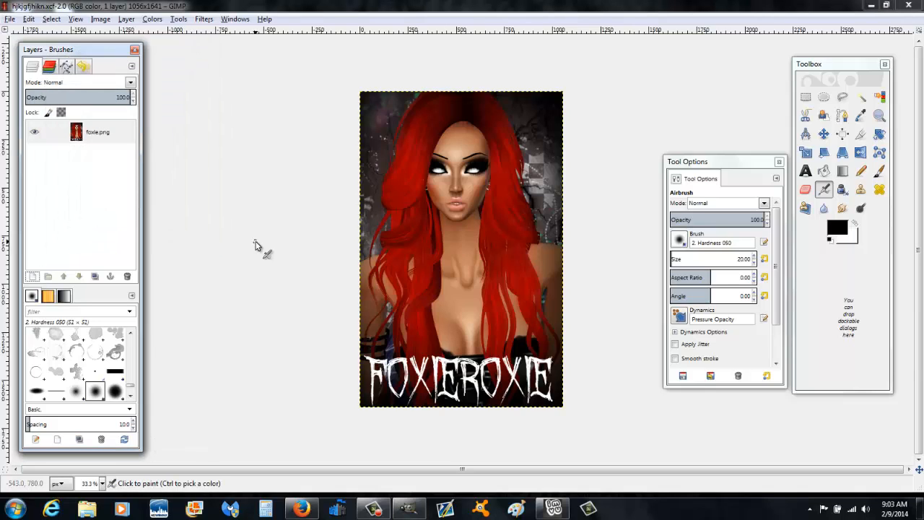
mouse_move(316, 199)
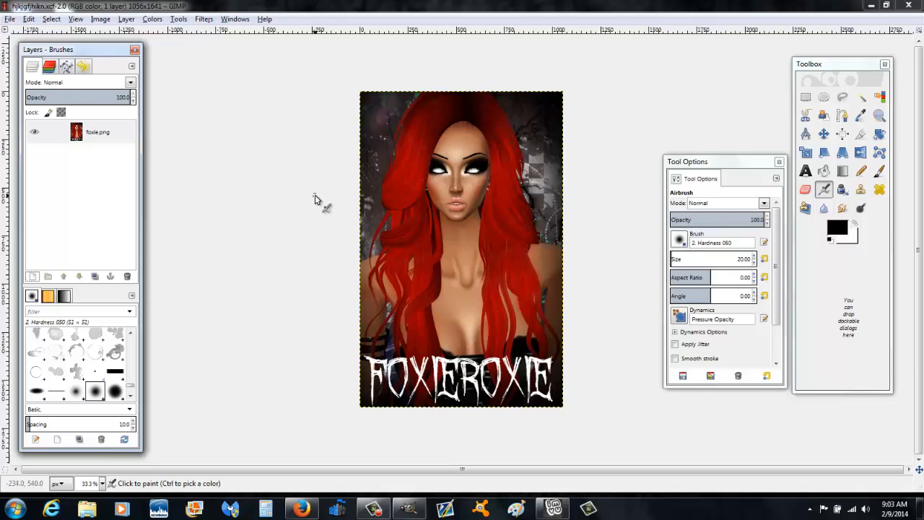
mouse_move(302, 199)
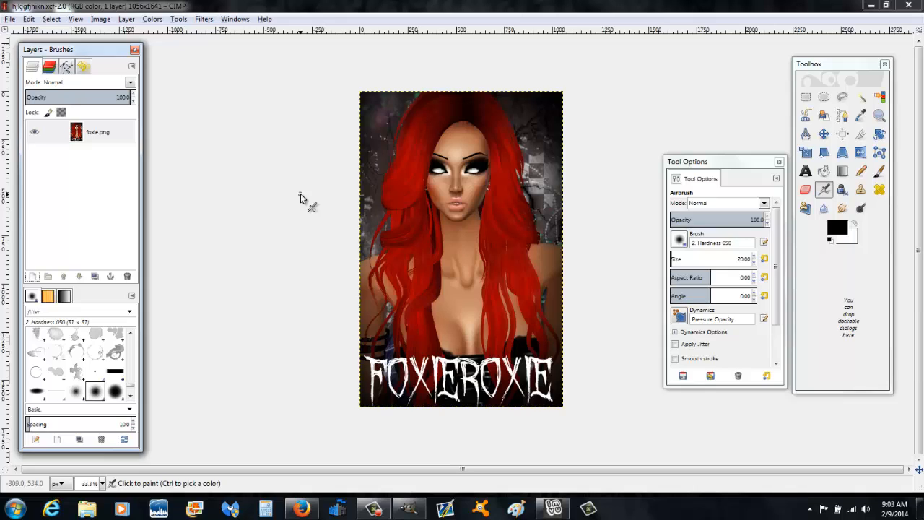
mouse_move(300, 116)
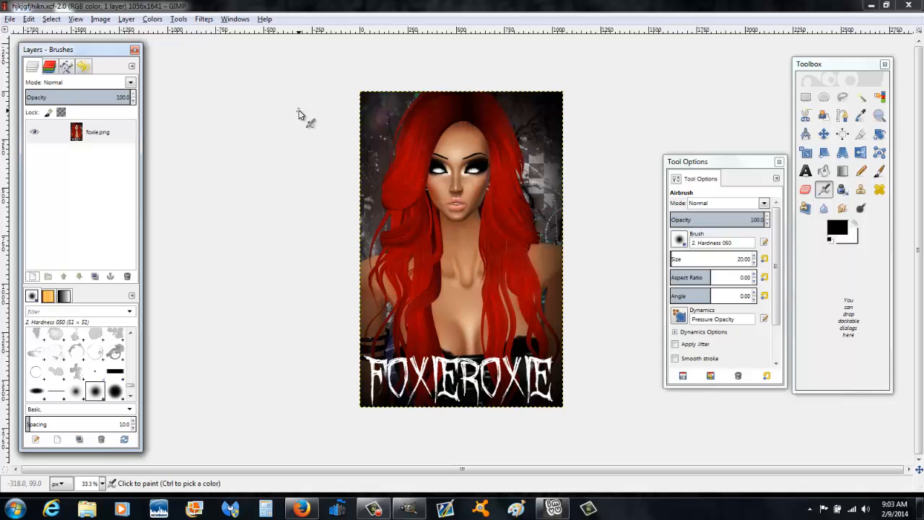
mouse_move(273, 157)
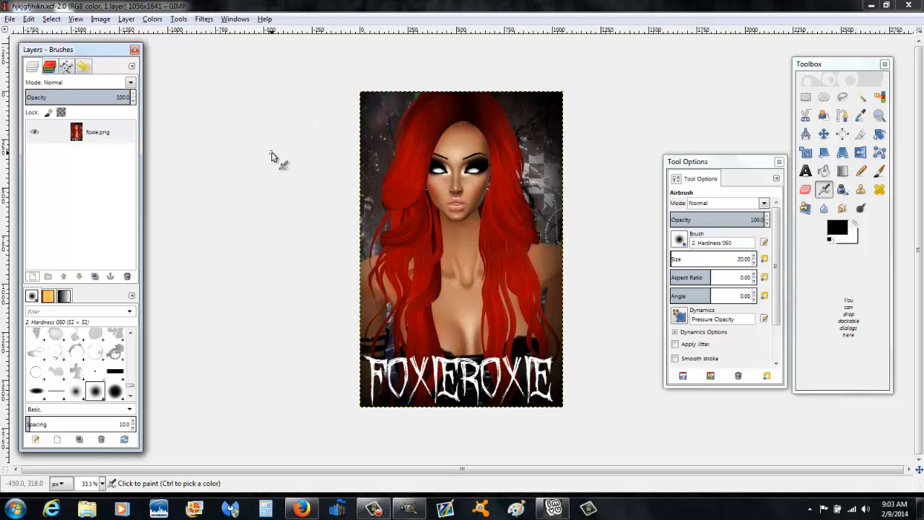